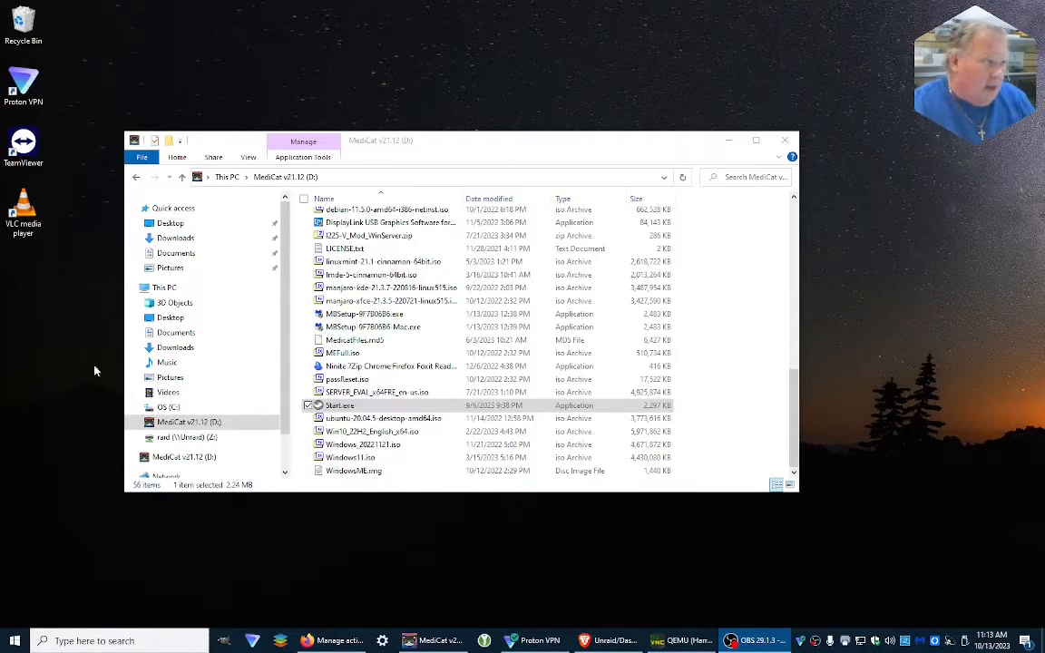
# Launch Start.exe from the MediCat drive to bring up the PortableApps platform updater
pyautogui.click(340, 405)
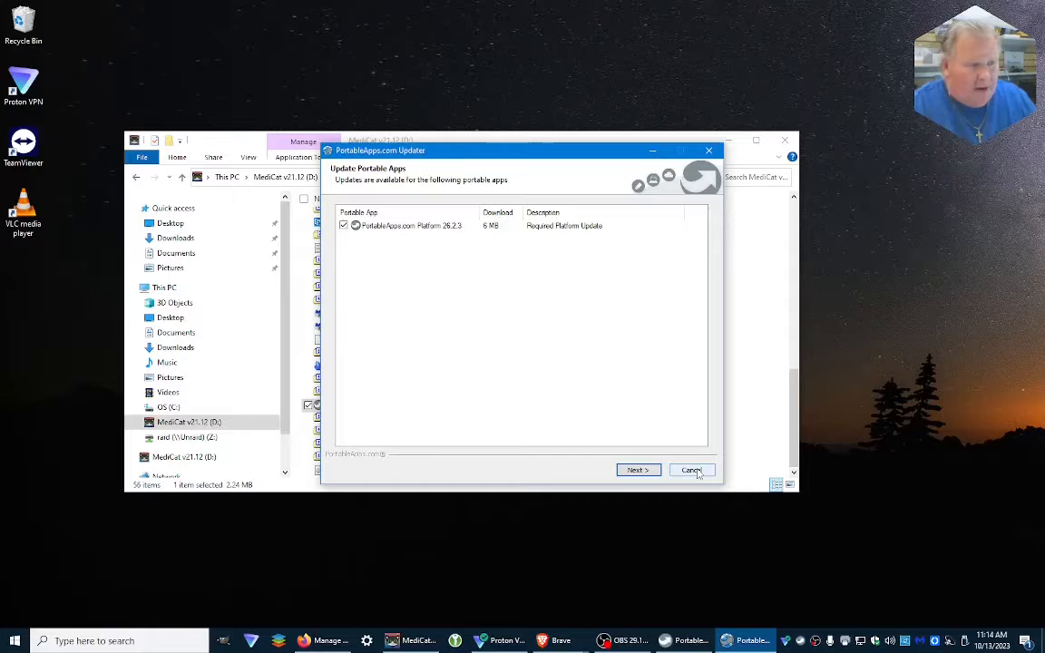
# Skip the platform update and browse the General, App Store and Advanced options tabs
pyautogui.click(691, 470)
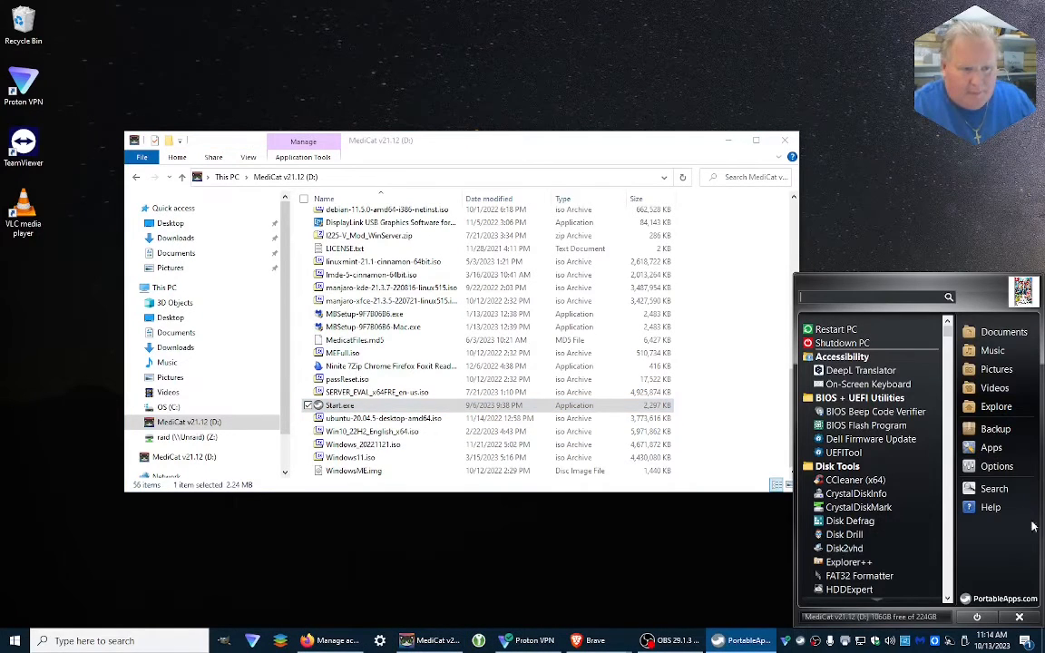
pyautogui.moveTo(997, 466)
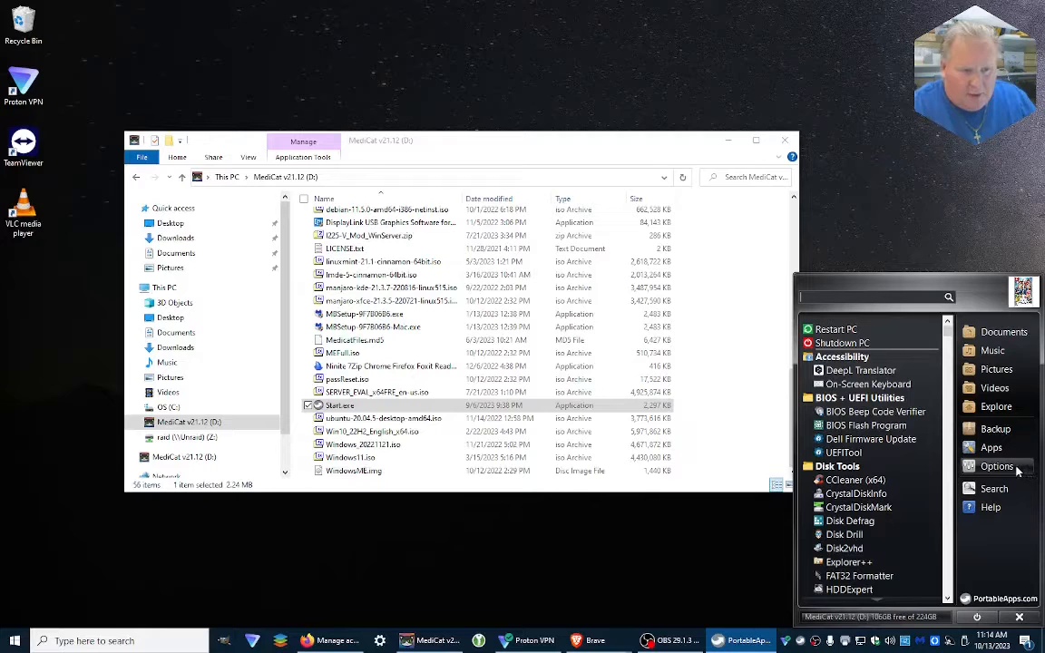
pyautogui.click(996, 466)
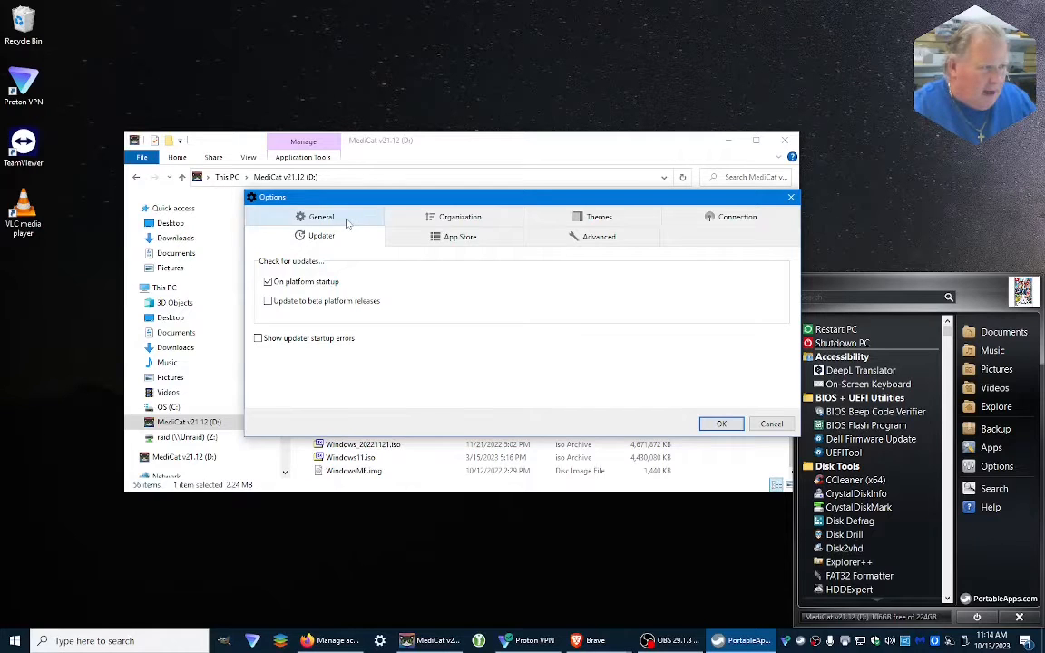
pyautogui.click(320, 216)
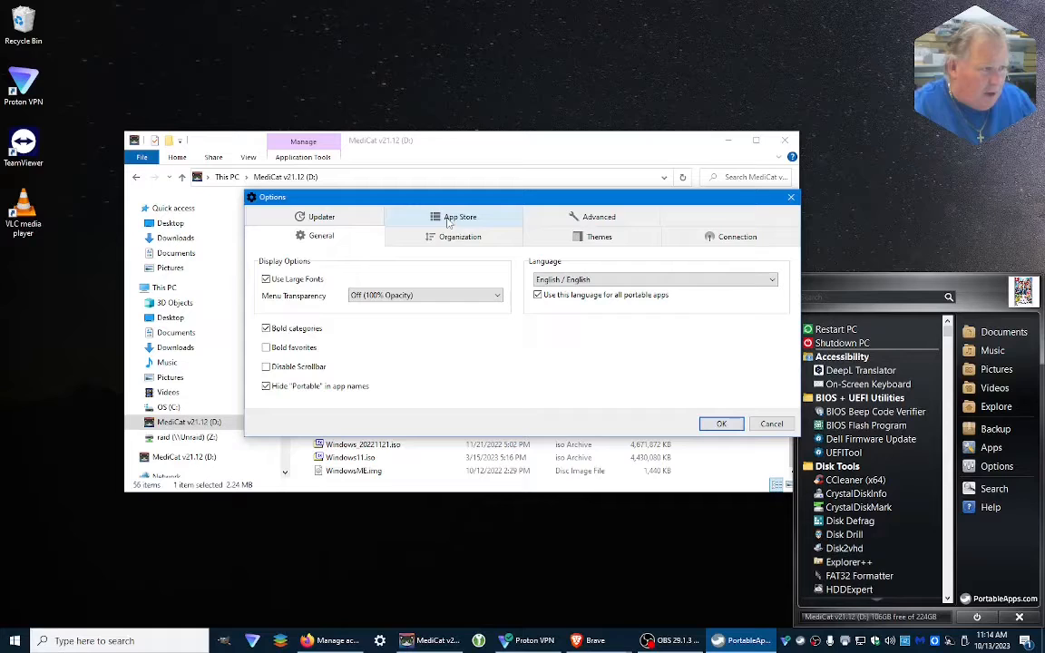
pyautogui.click(460, 216)
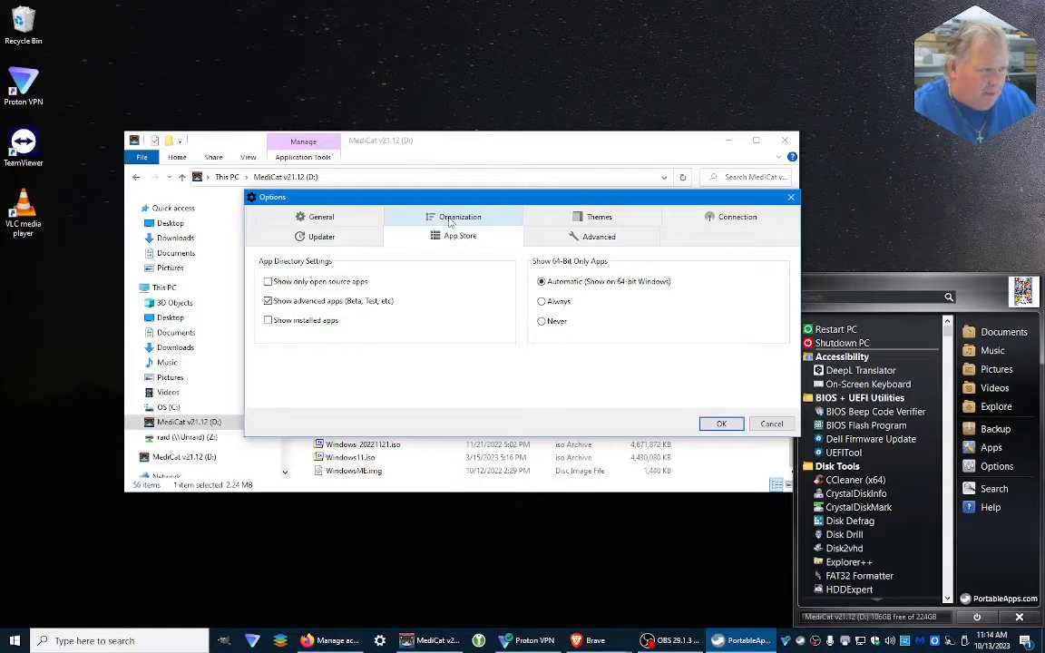
pyautogui.click(599, 236)
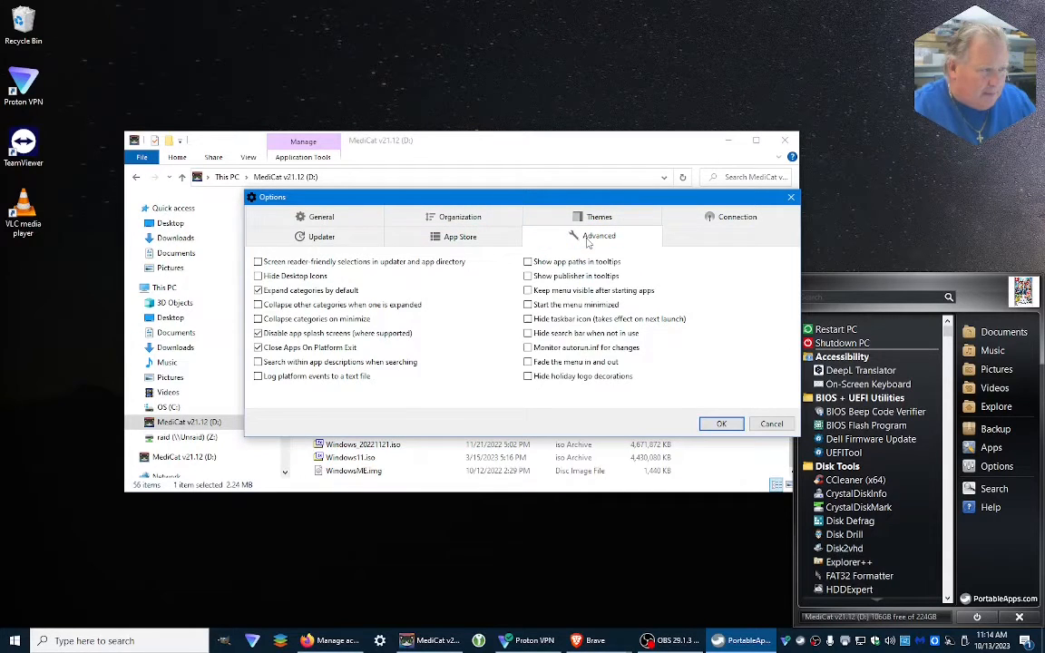
pyautogui.moveTo(801, 433)
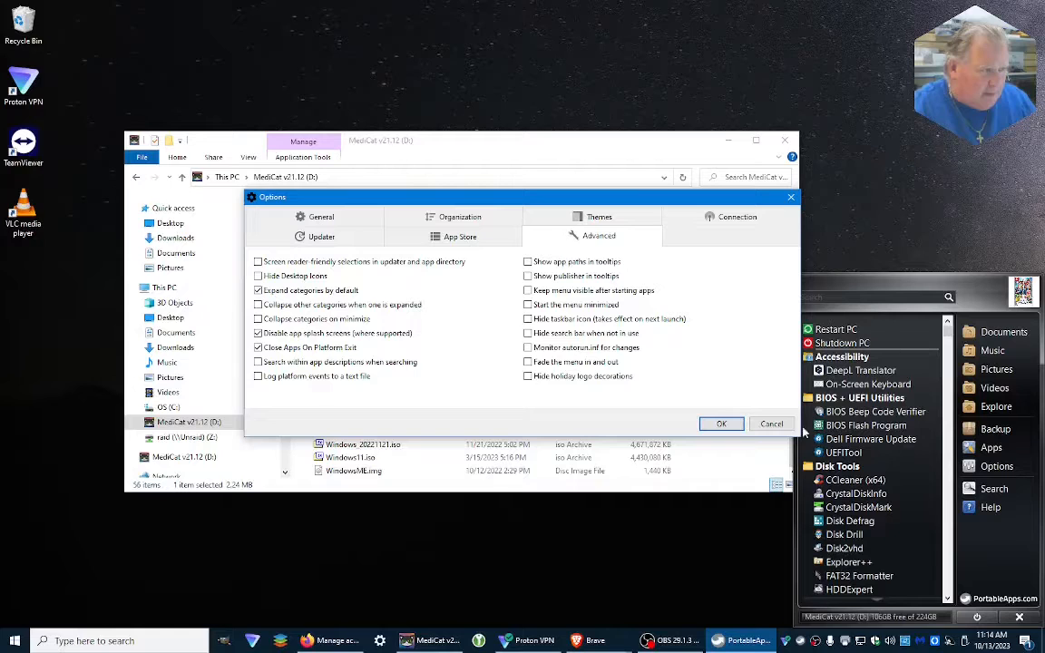
# Cancel the platform Options dialog without saving any changes
pyautogui.click(321, 236)
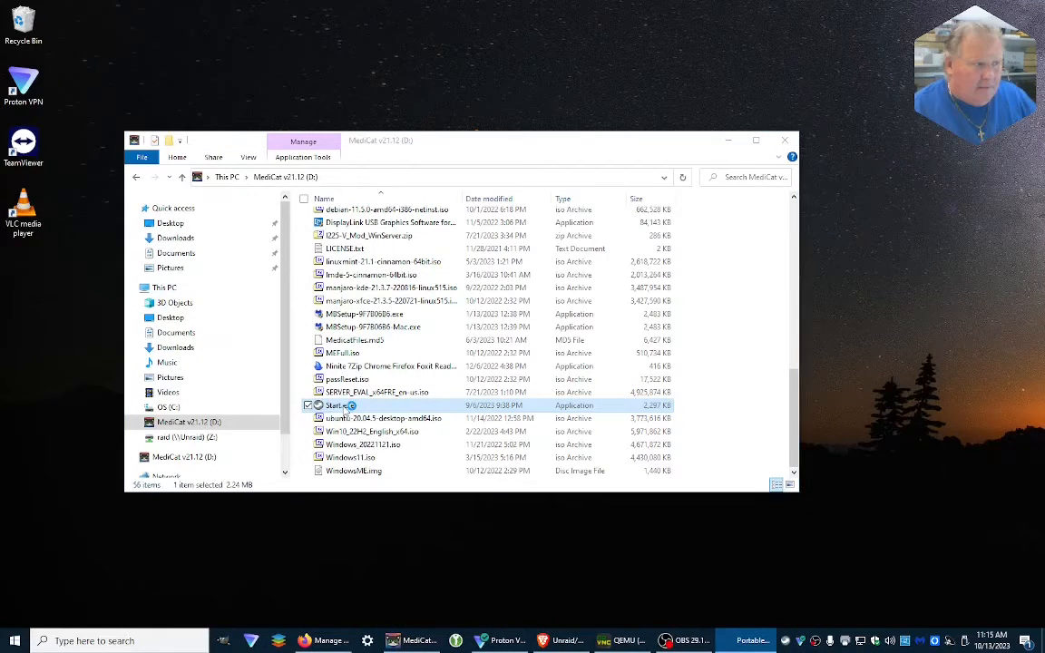
# Relaunch the platform and install the PortableApps.com Platform 26.2.3 update to completion
pyautogui.click(744, 641)
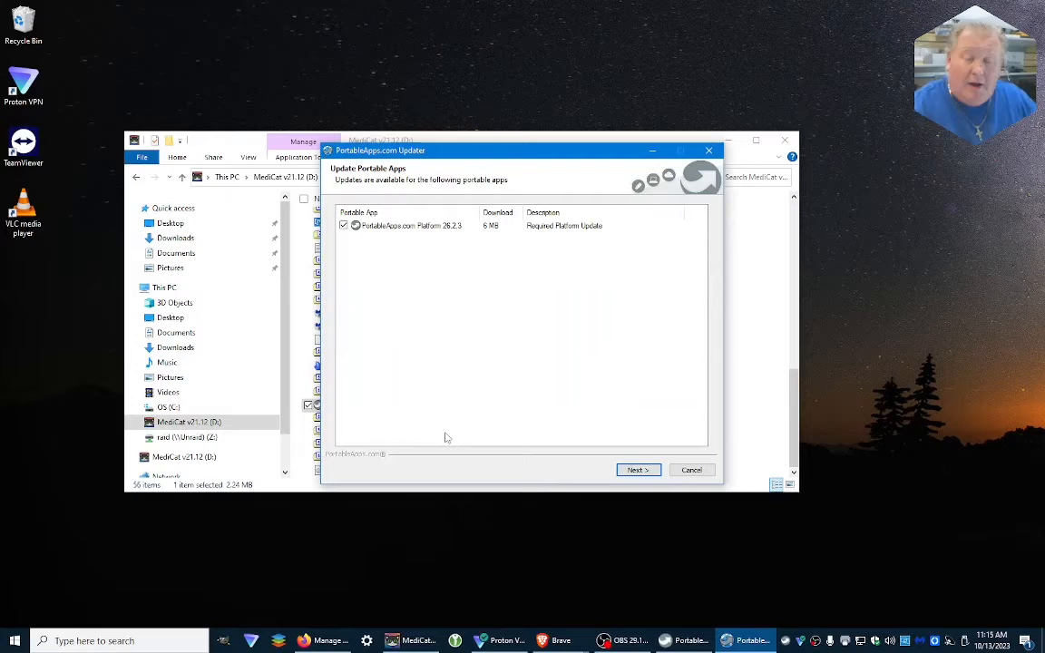
pyautogui.moveTo(440, 437)
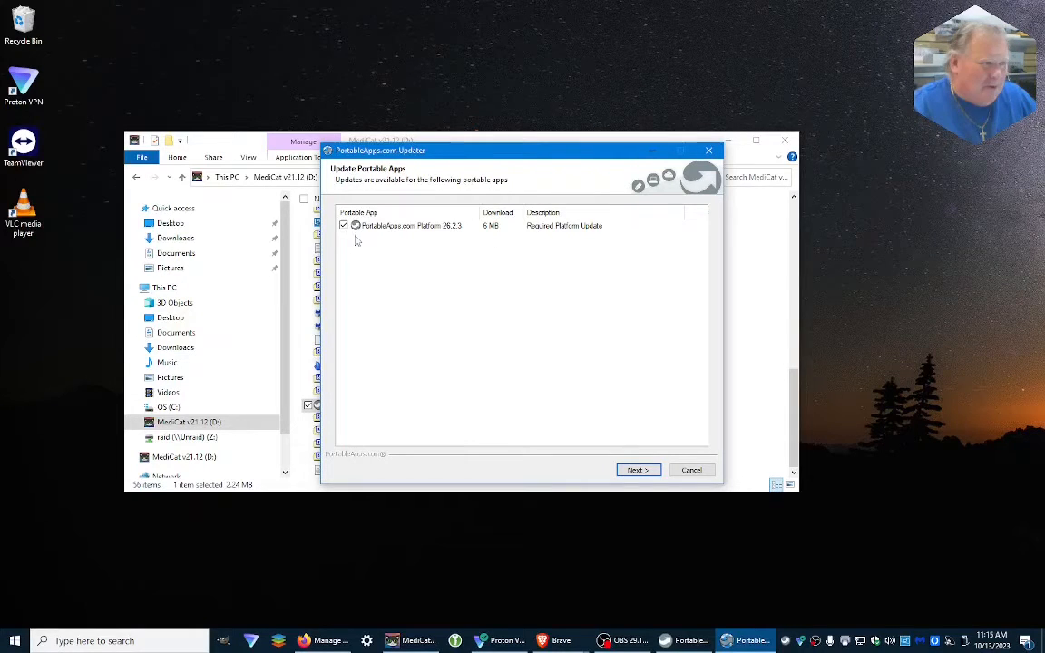
pyautogui.click(638, 470)
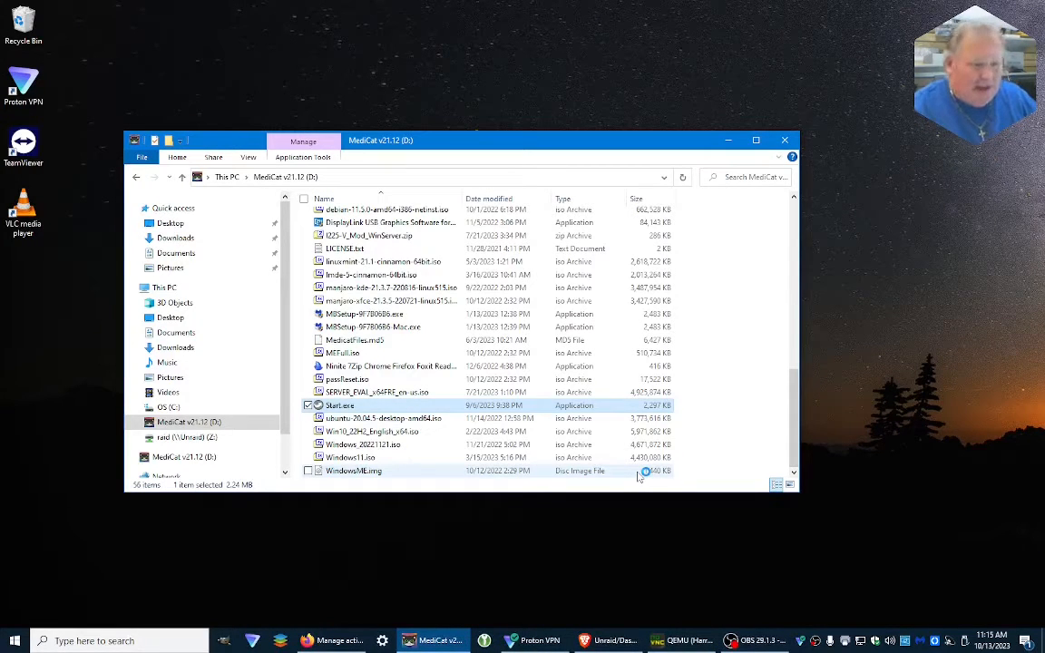
pyautogui.doubleClick(341, 406)
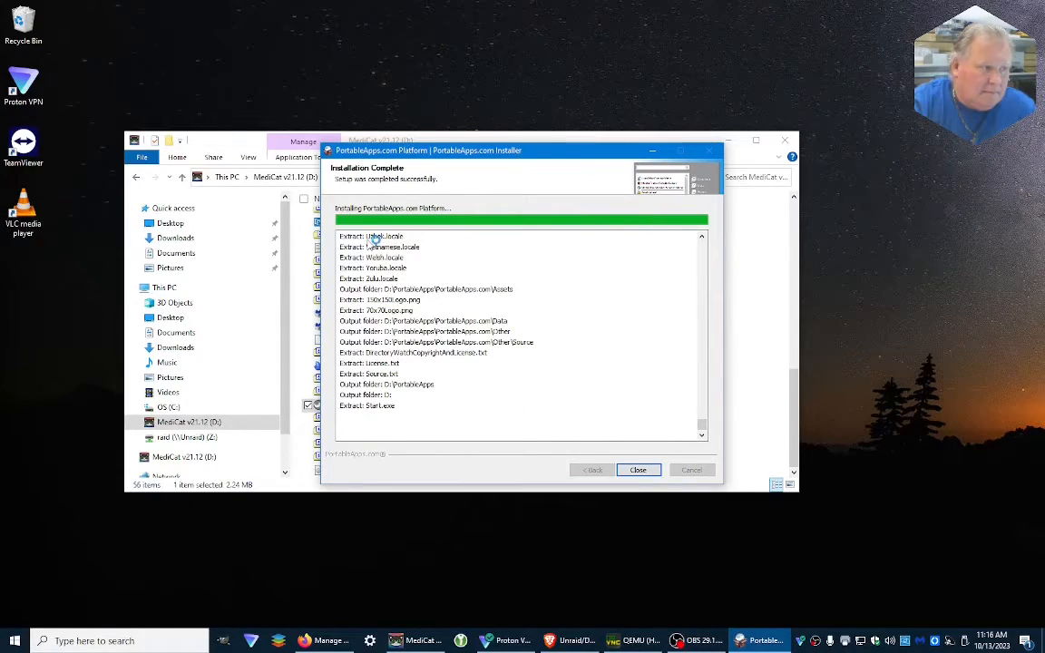
# Close the finished installer so the platform restarts showing version 26.2.3 What's New
pyautogui.click(638, 470)
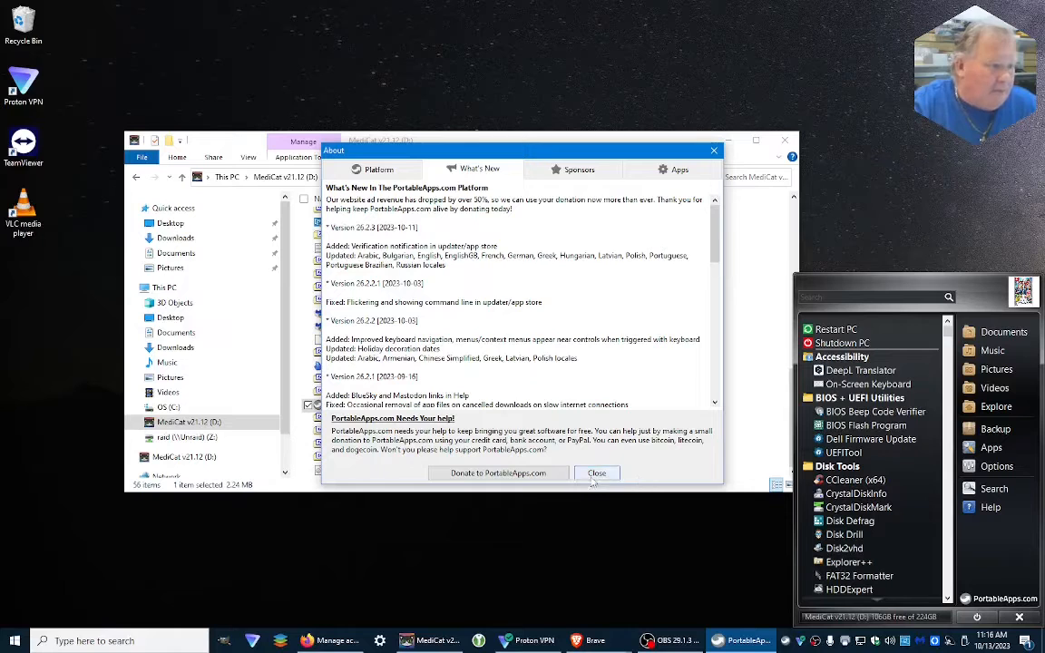
# Dismiss the About window's version 26.2.3 What's New notes
pyautogui.click(596, 473)
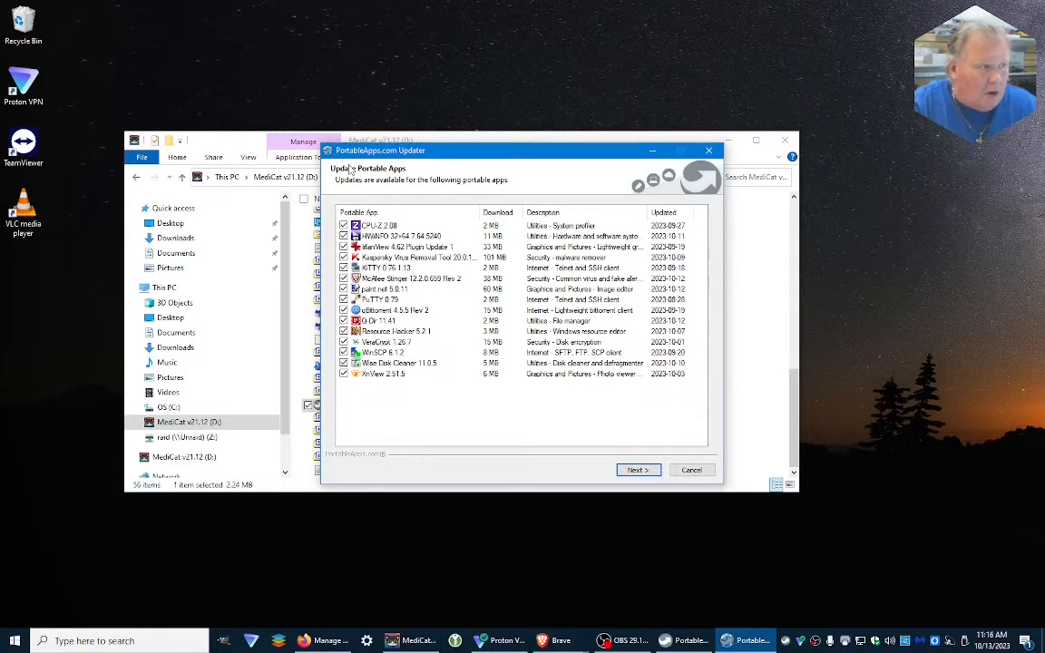
pyautogui.moveTo(385, 222)
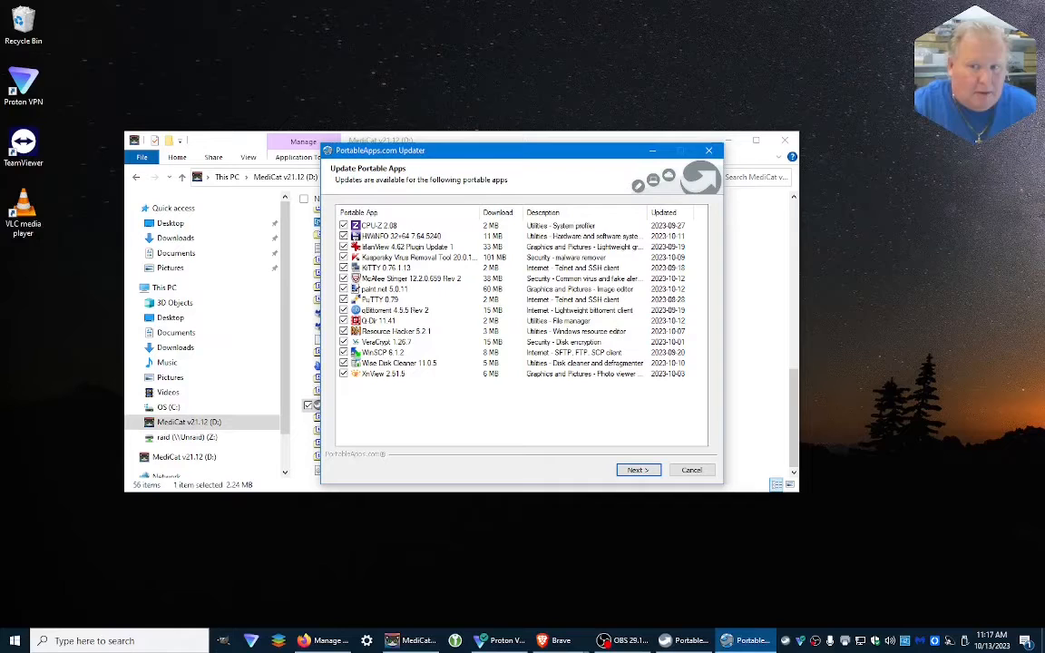
pyautogui.moveTo(965, 473)
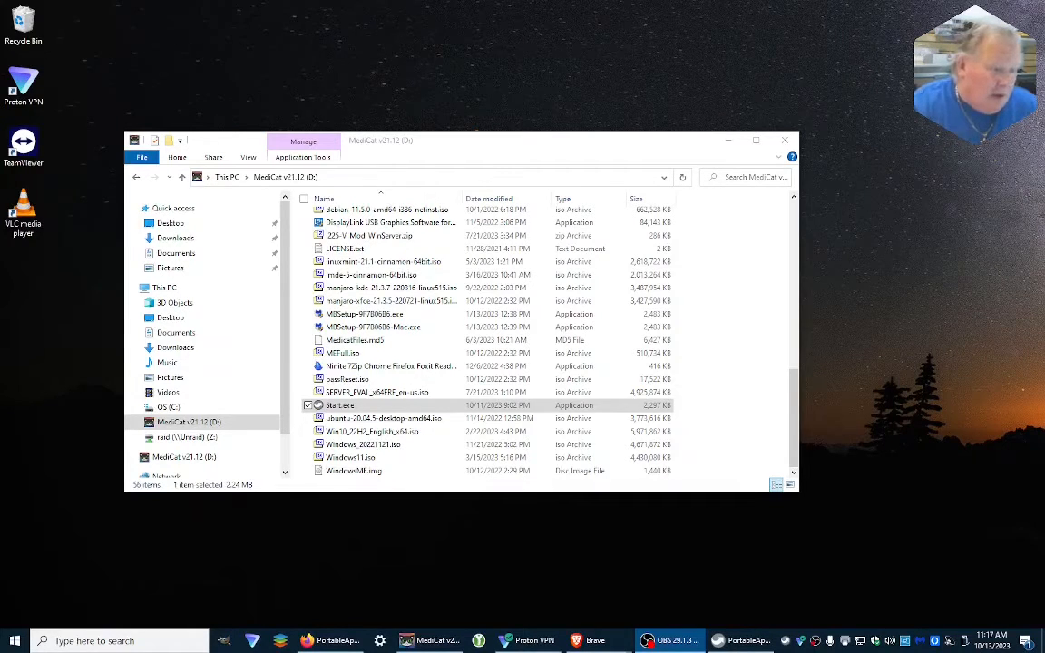
# Review the Updater settings without changes, then bring up the Apps menu offering Check For Updates
pyautogui.click(744, 641)
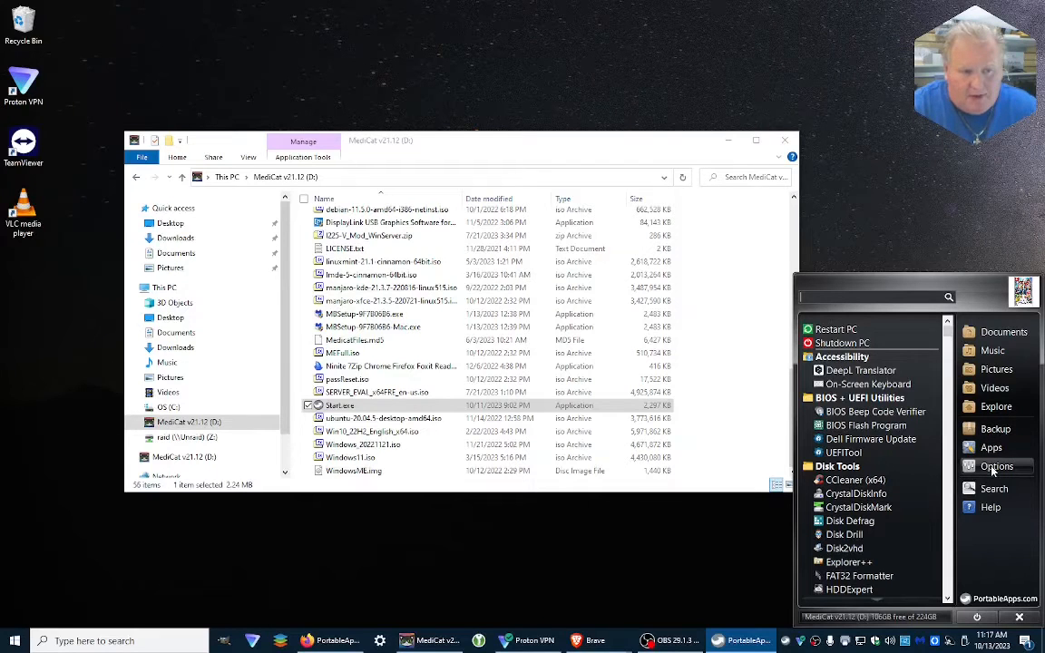
pyautogui.click(996, 465)
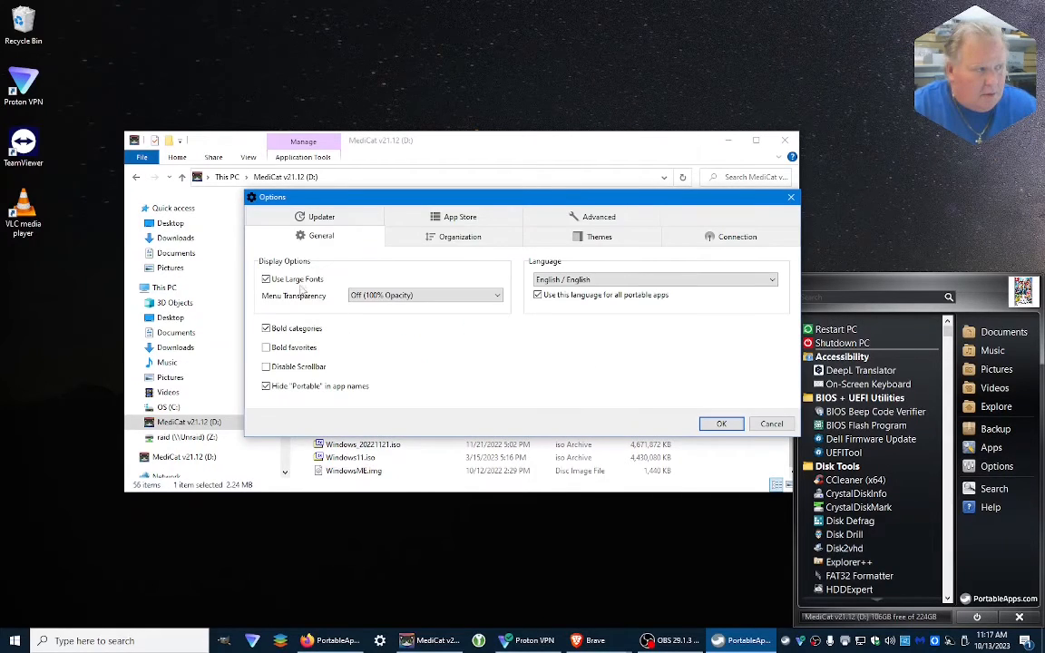
pyautogui.click(321, 216)
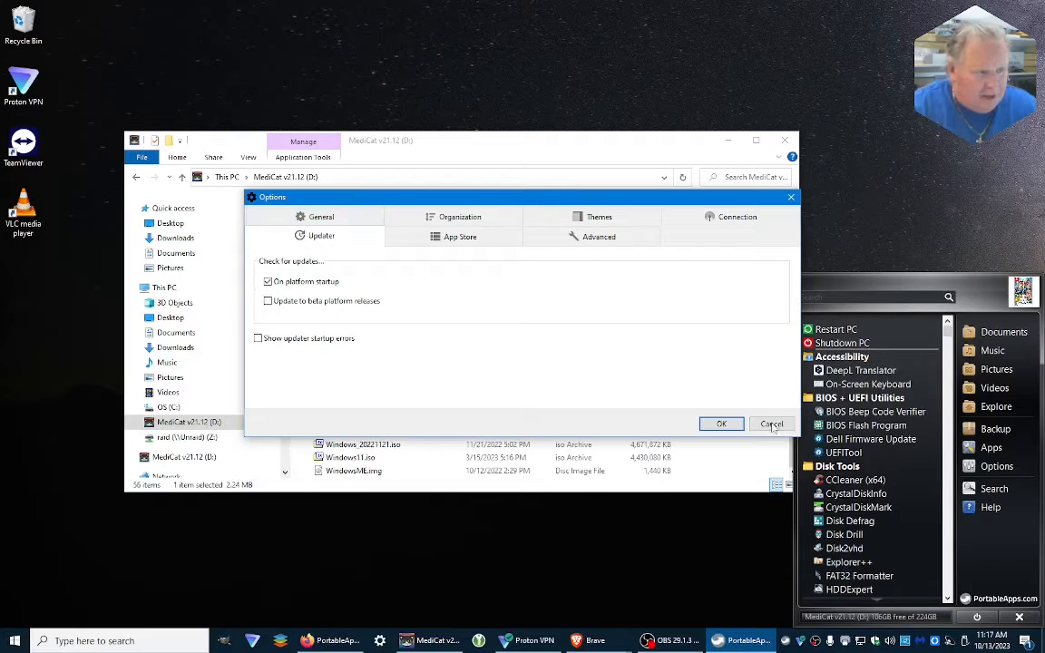
pyautogui.click(771, 424)
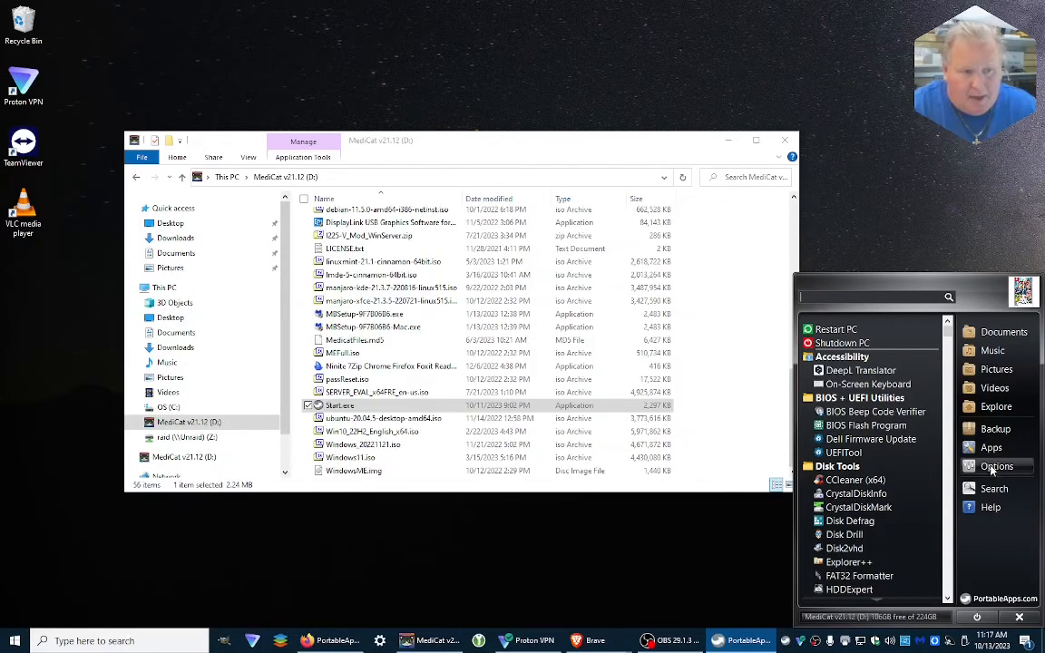
pyautogui.click(996, 466)
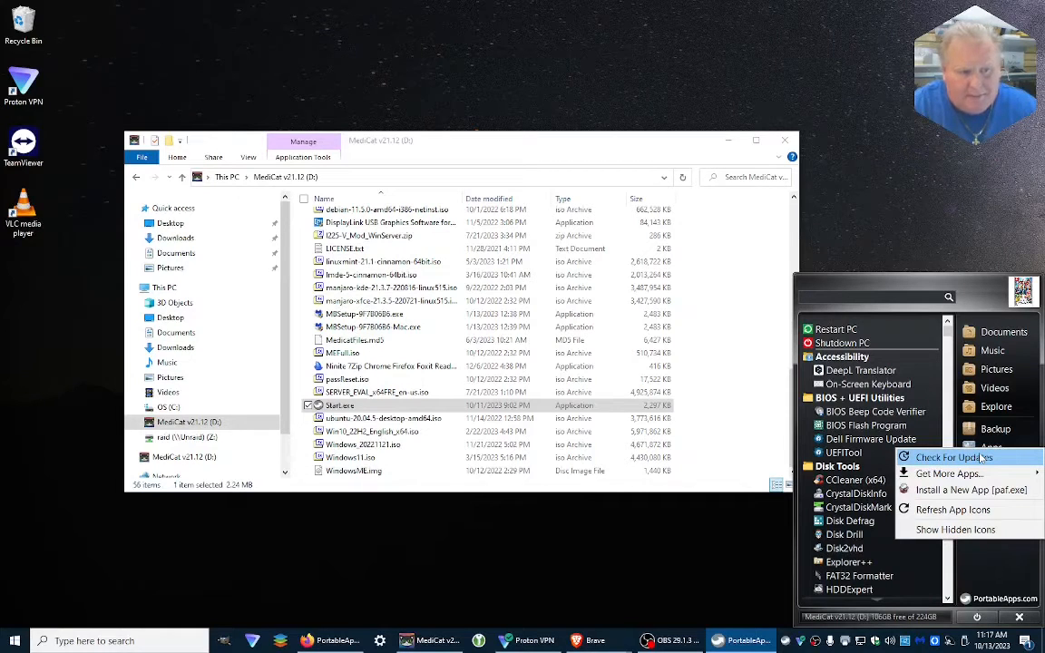
# Check for updates, install all fifteen app updates, and reopen the platform menu
pyautogui.click(953, 457)
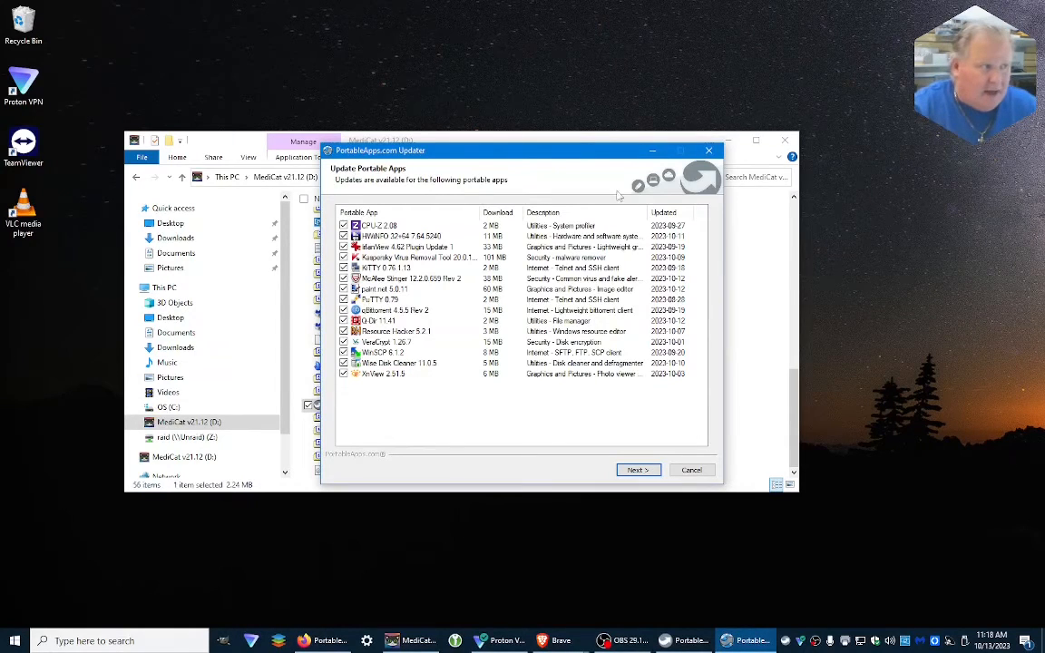
pyautogui.click(638, 470)
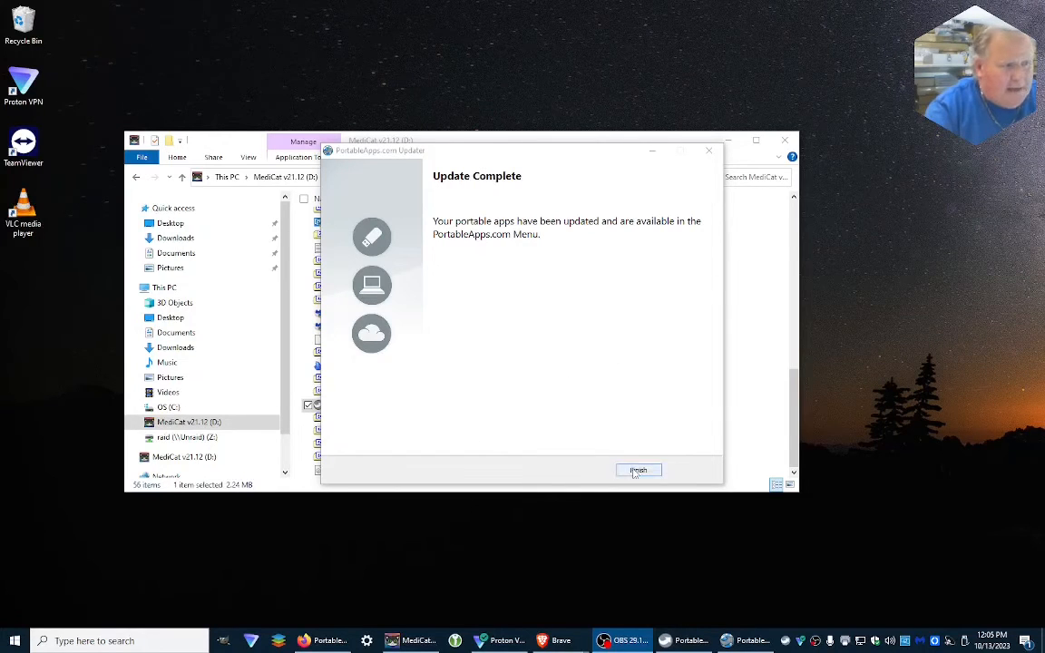
pyautogui.click(638, 469)
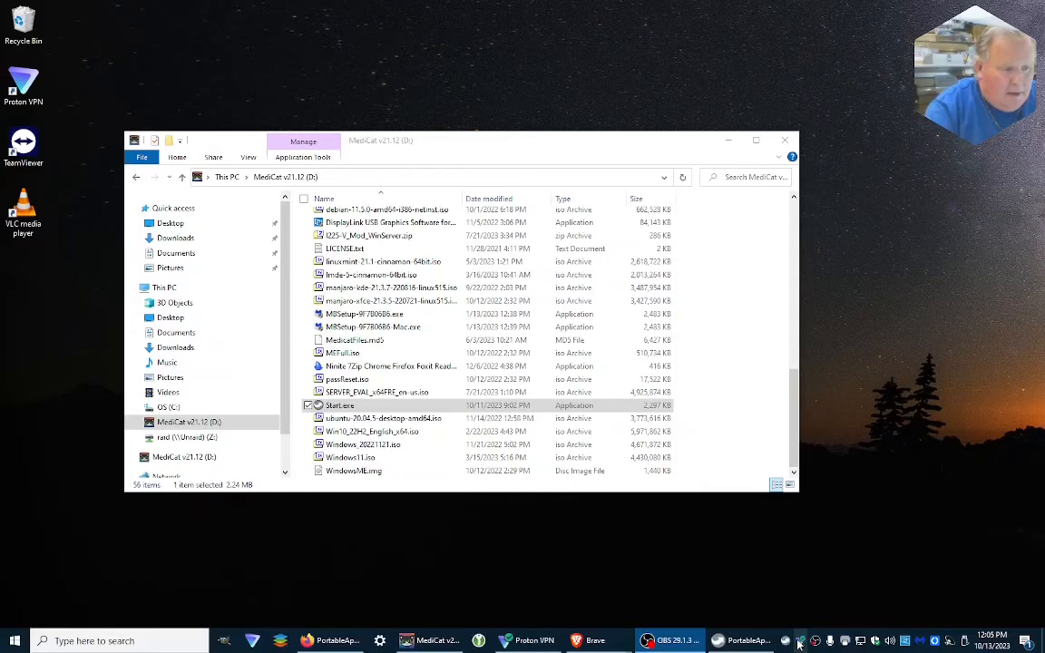
pyautogui.click(742, 640)
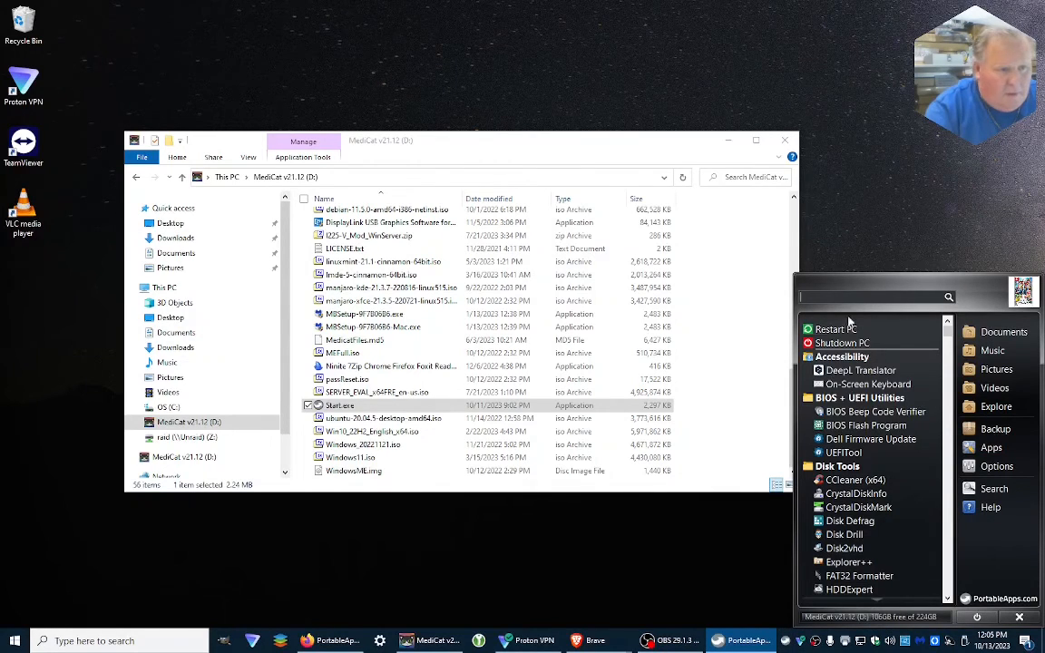
pyautogui.moveTo(966, 588)
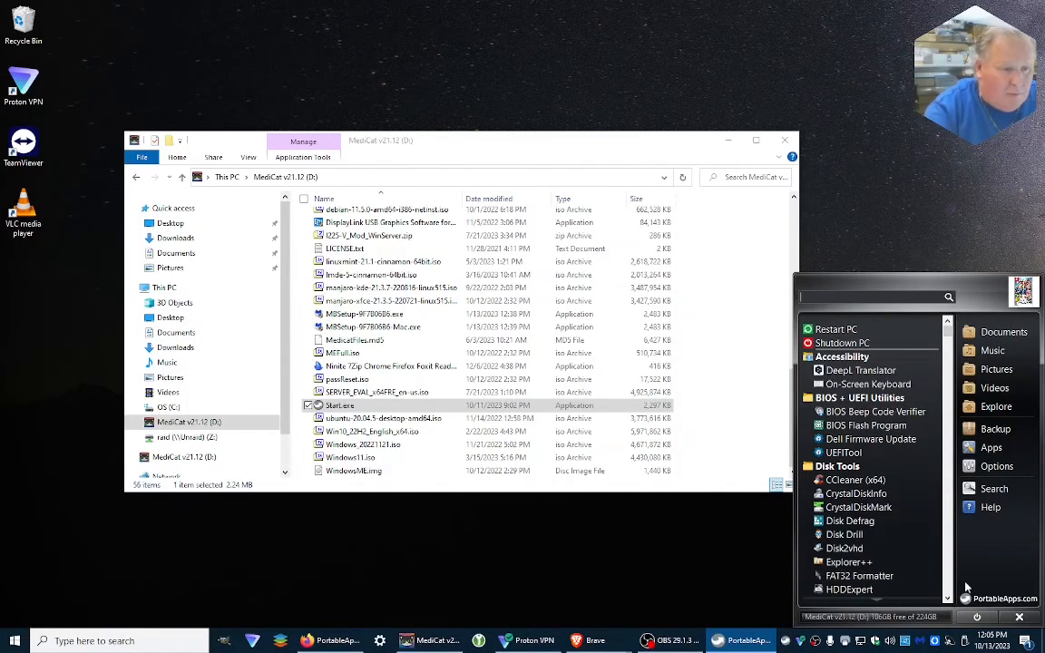